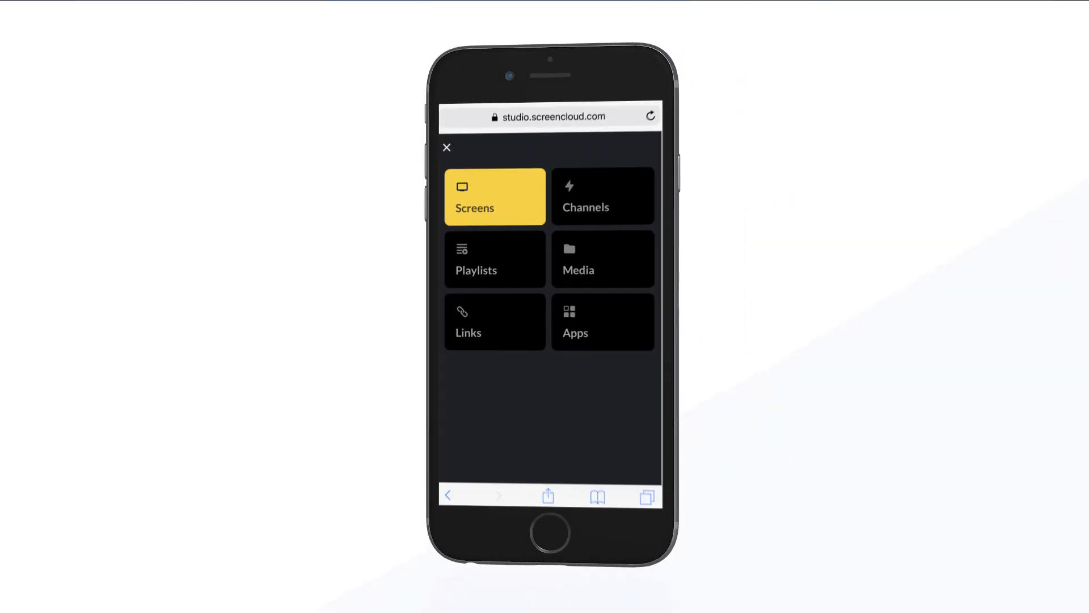
click(494, 259)
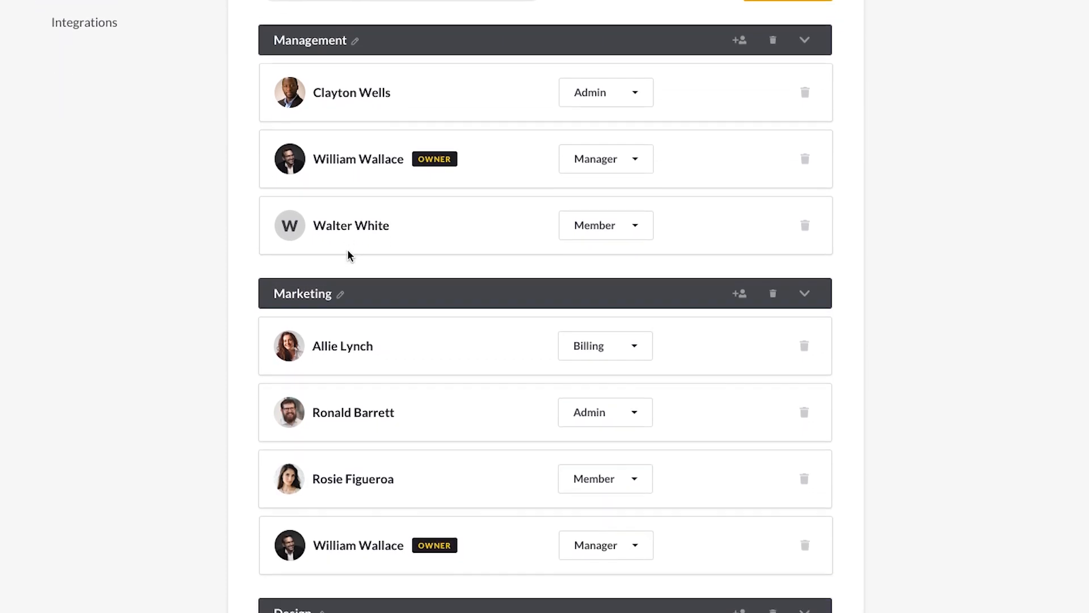
scroll(down, 3)
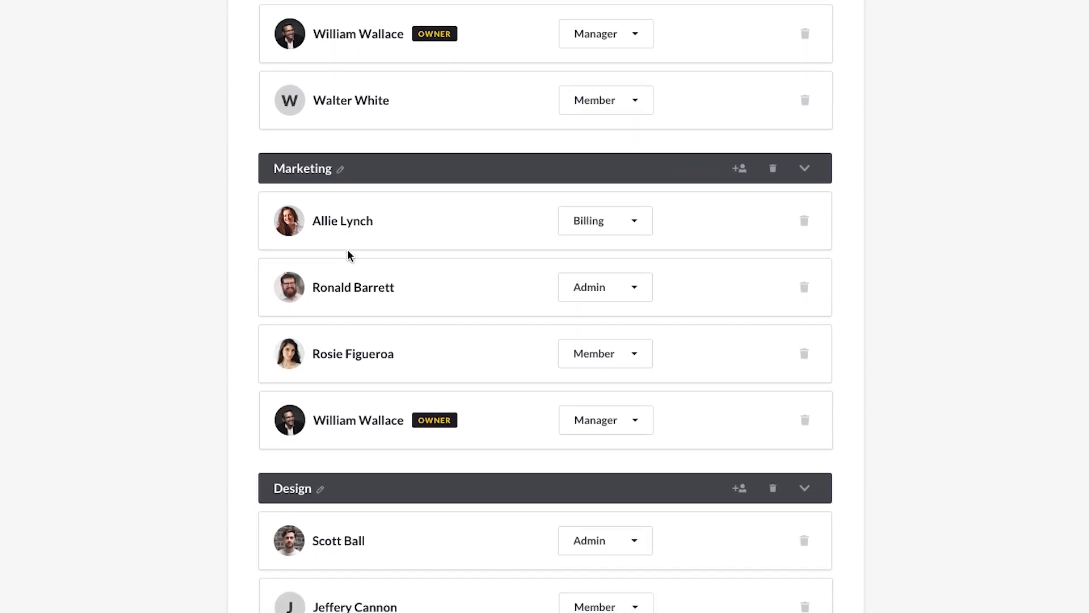